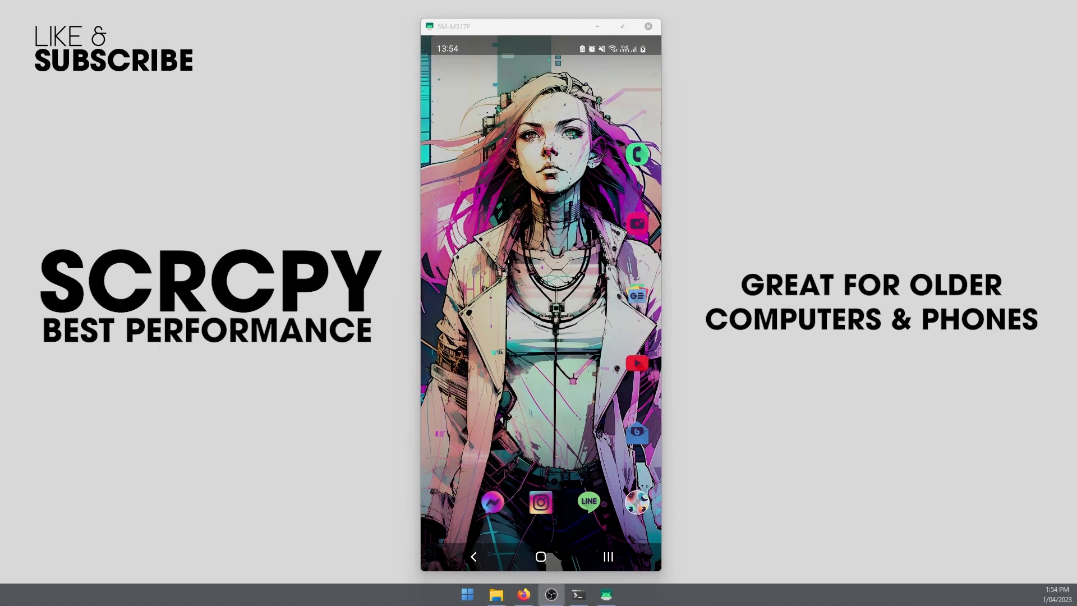
mouse_move(326, 133)
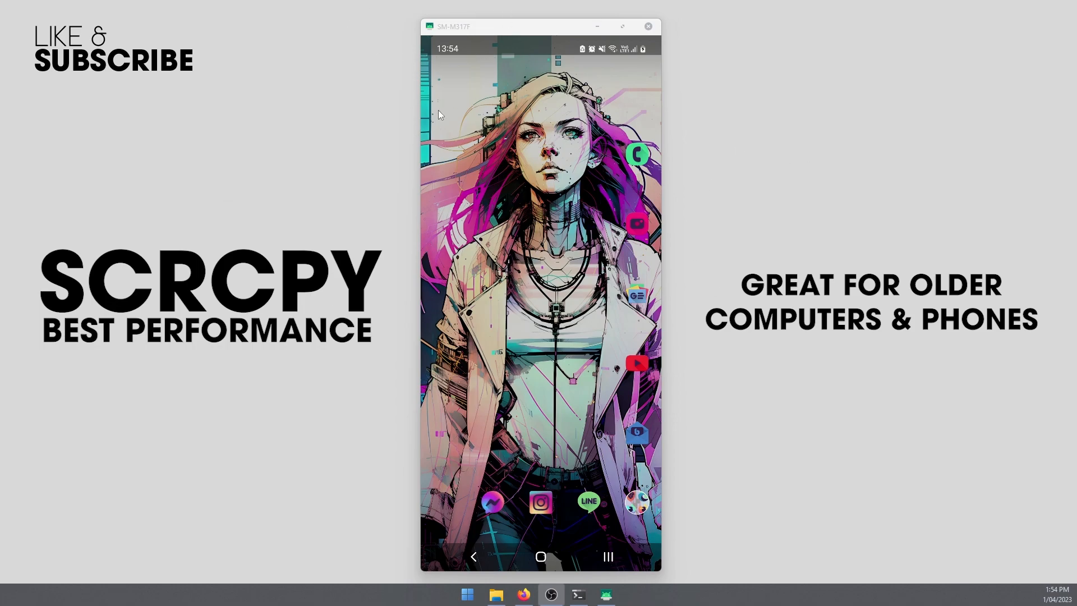
mouse_move(712, 278)
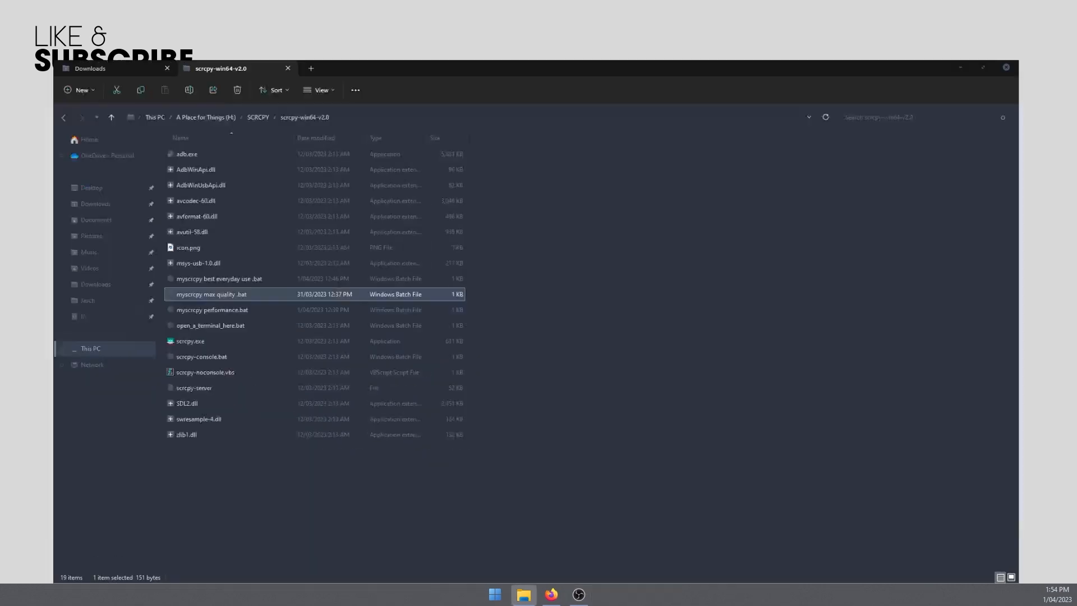
Create a new text document in scrcpy-win64-v2.0 and rename it 'myscrcpy per.bat'
left_click(982, 67)
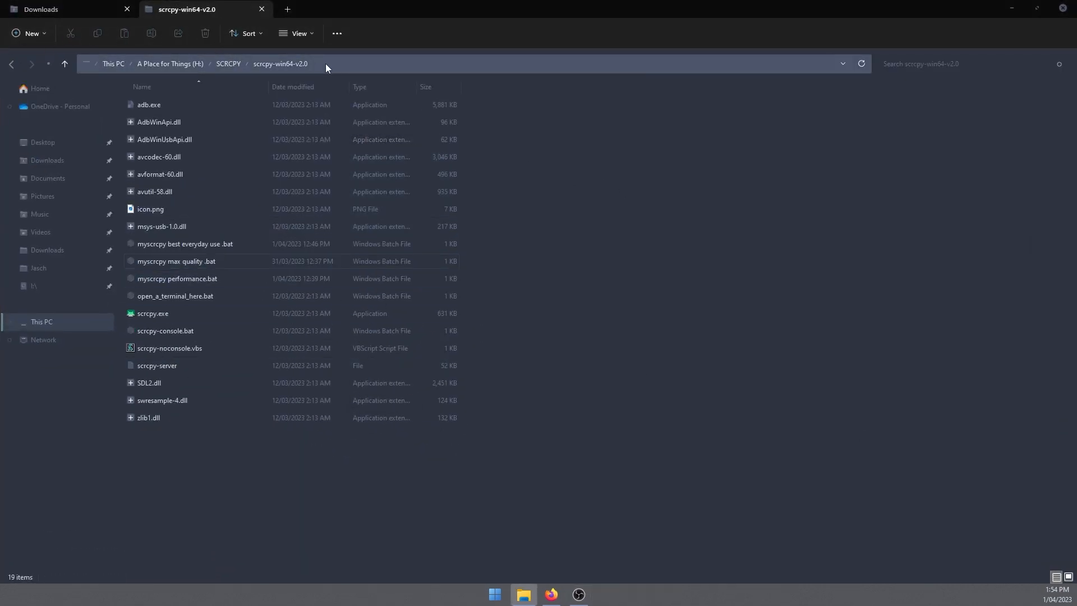
left_click(152, 313)
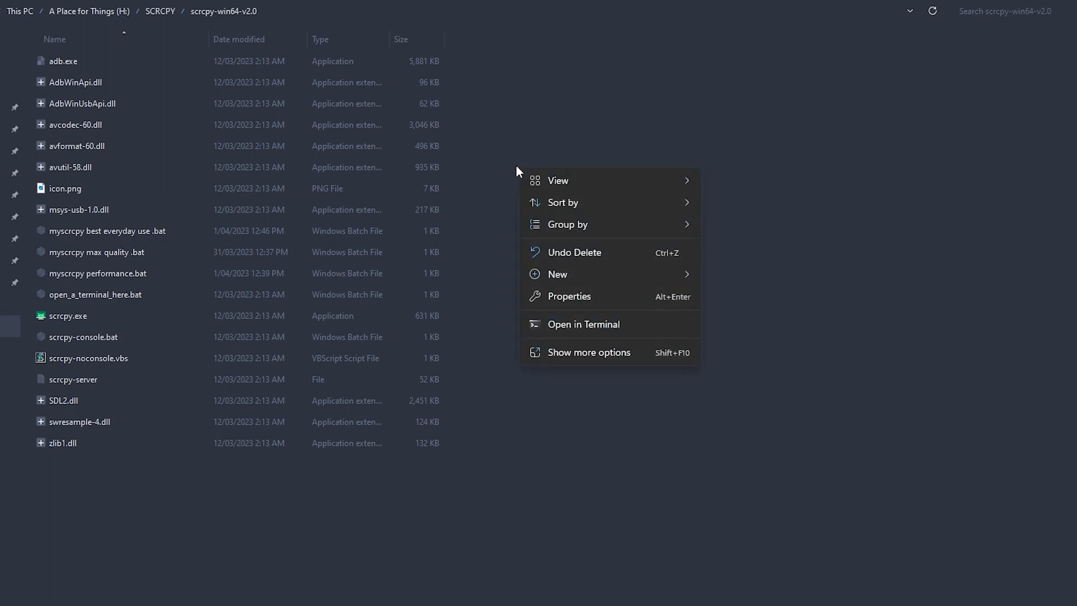
mouse_move(557, 275)
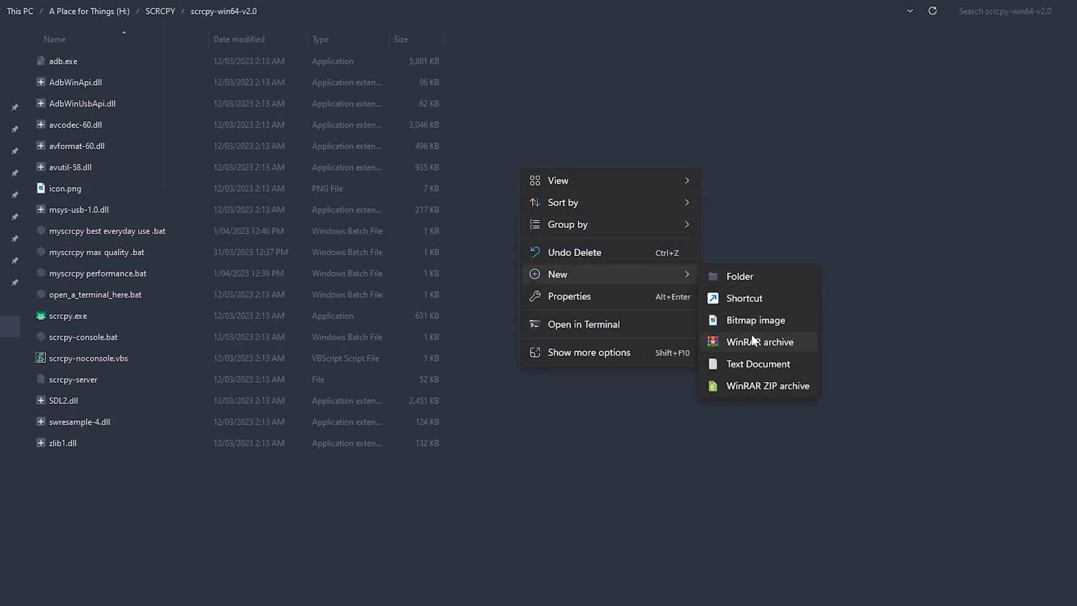
left_click(758, 364)
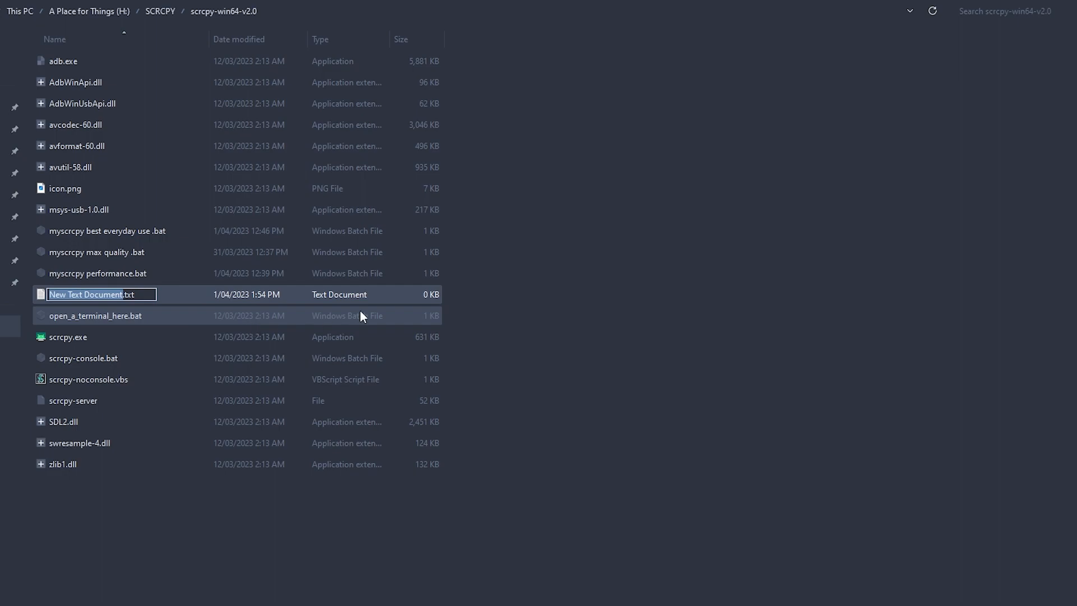
type("myscd")
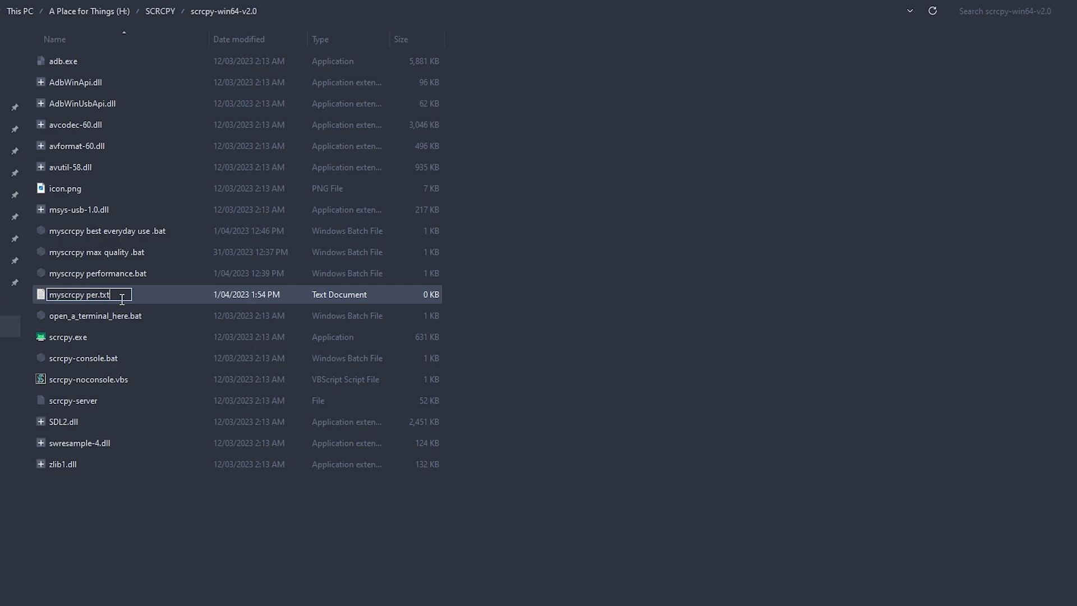
key("Backspace")
type("ba")
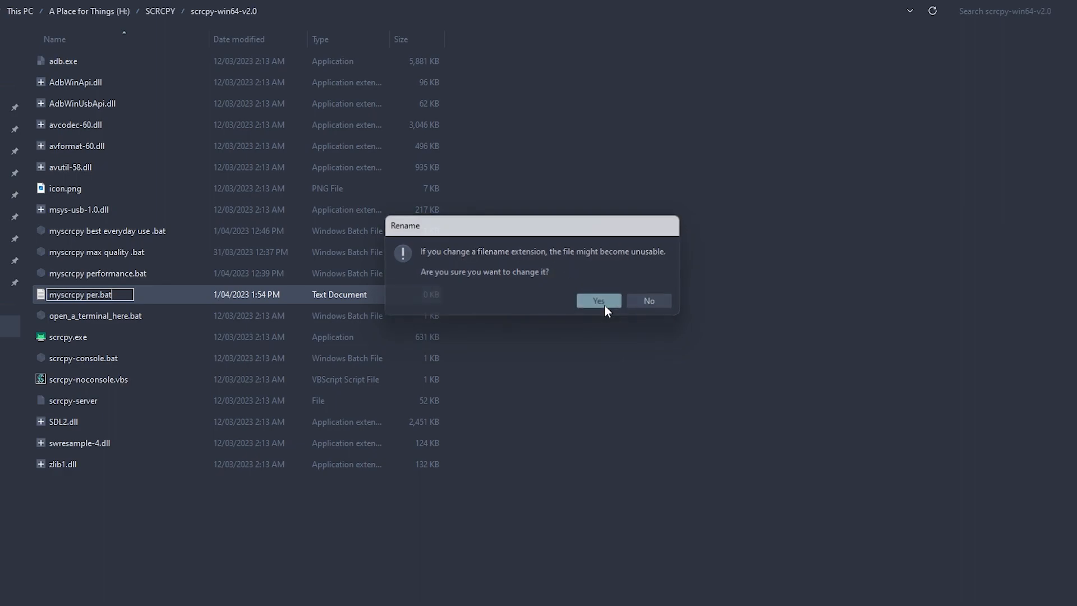
Accept the .bat extension change and open the empty myscrcpy per.bat in Notepad
left_click(597, 301)
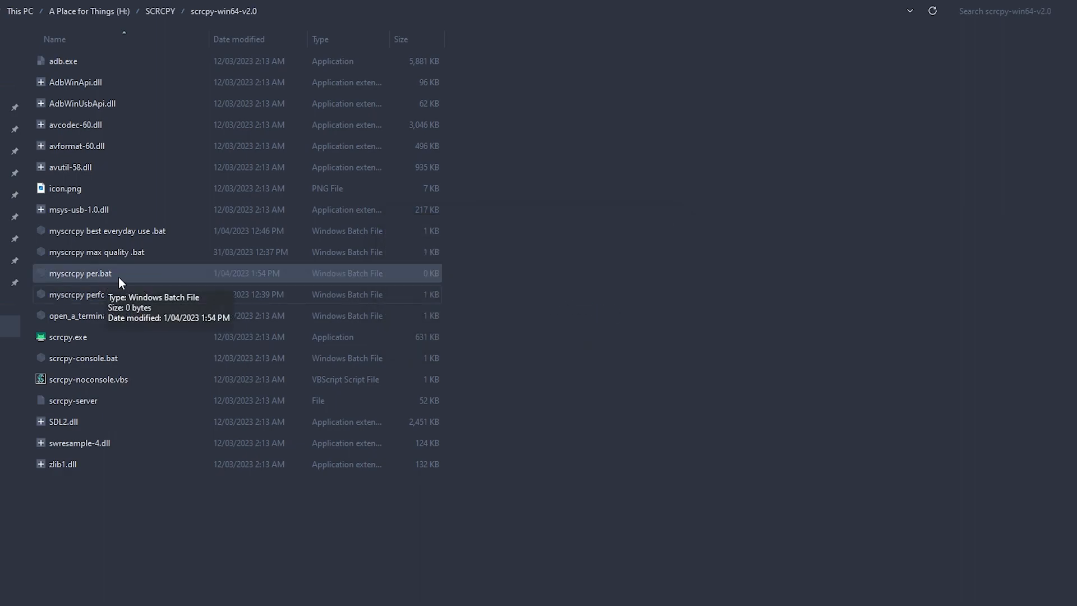
right_click(79, 272)
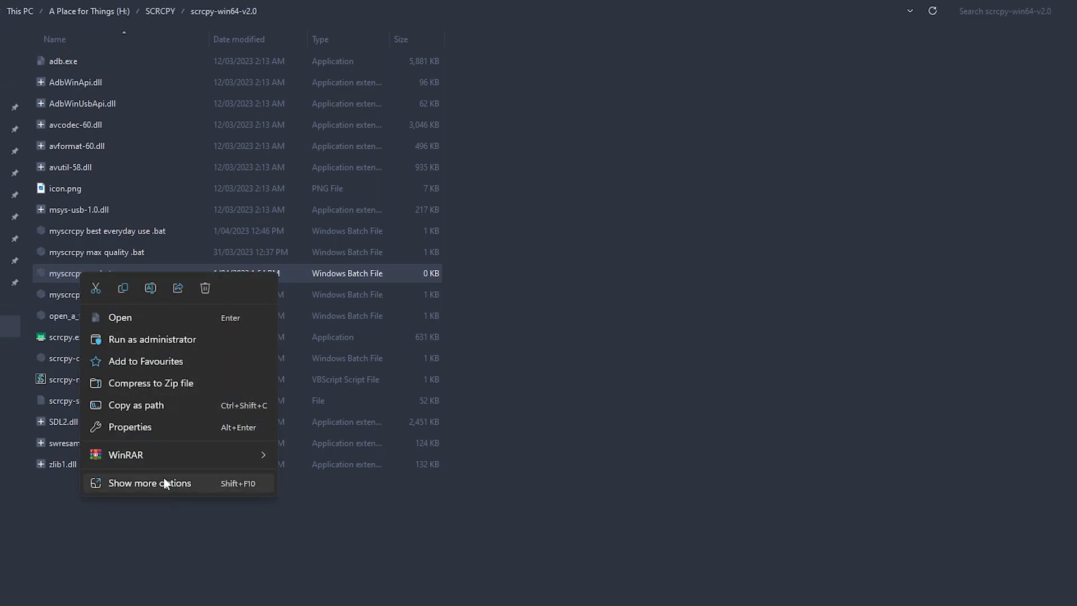
left_click(149, 483)
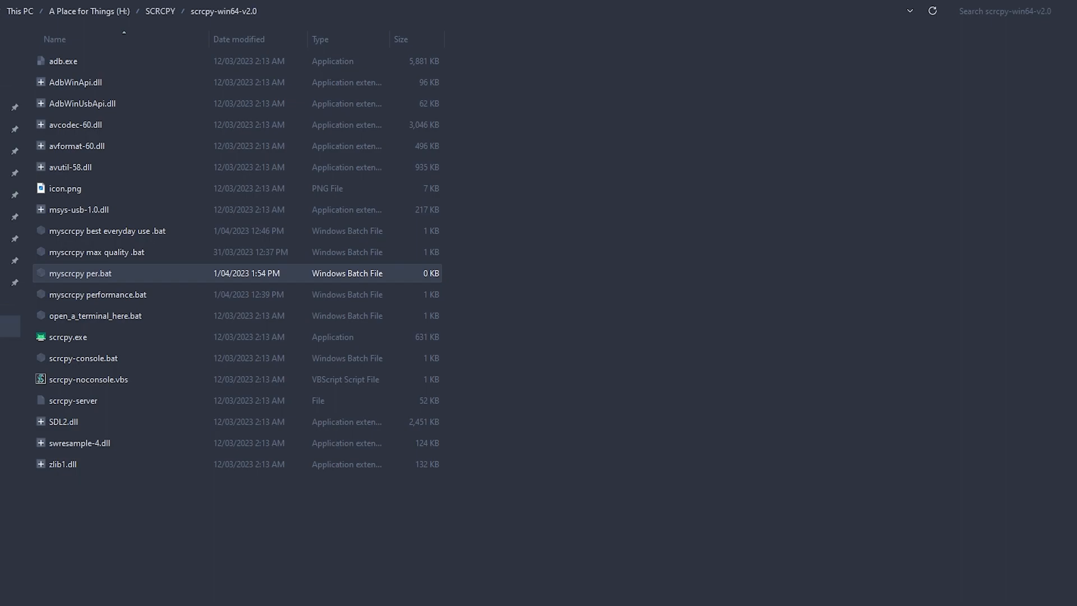
double_click(80, 272)
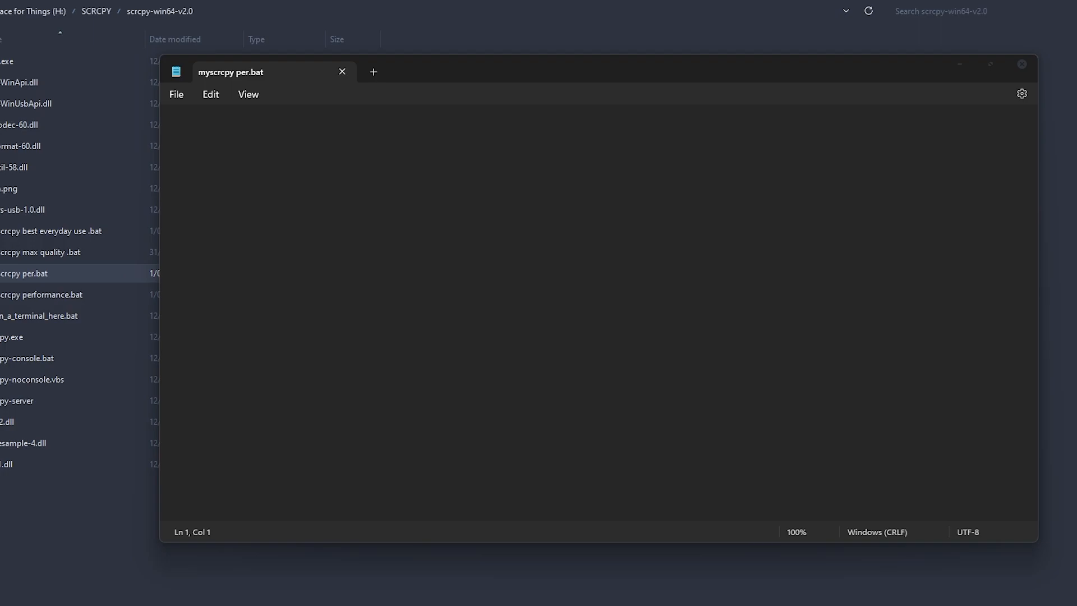
Enter the scrcpy command with --max-size=1024, --turn-screen-off, h265, 6M bitrate and 30 fps
type("scrcpy --max-size=1024 --turn-screen-off --disable-screensaver --stay-awake --video-codec=h265 --video-bit-rate=6M --audio-bit-rate=128K --max-fps=30")
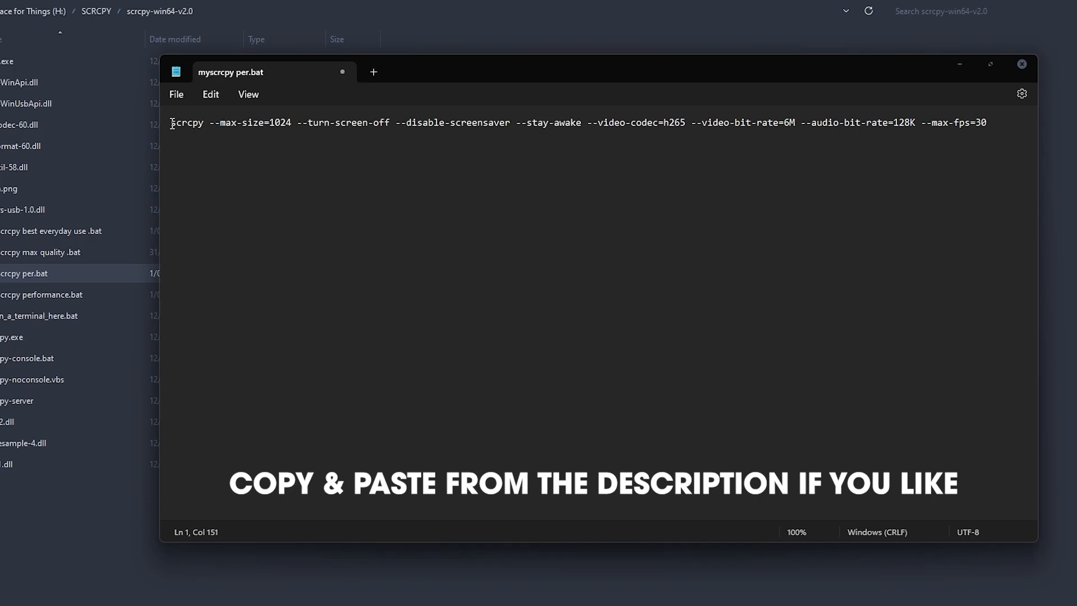
double_click(222, 123)
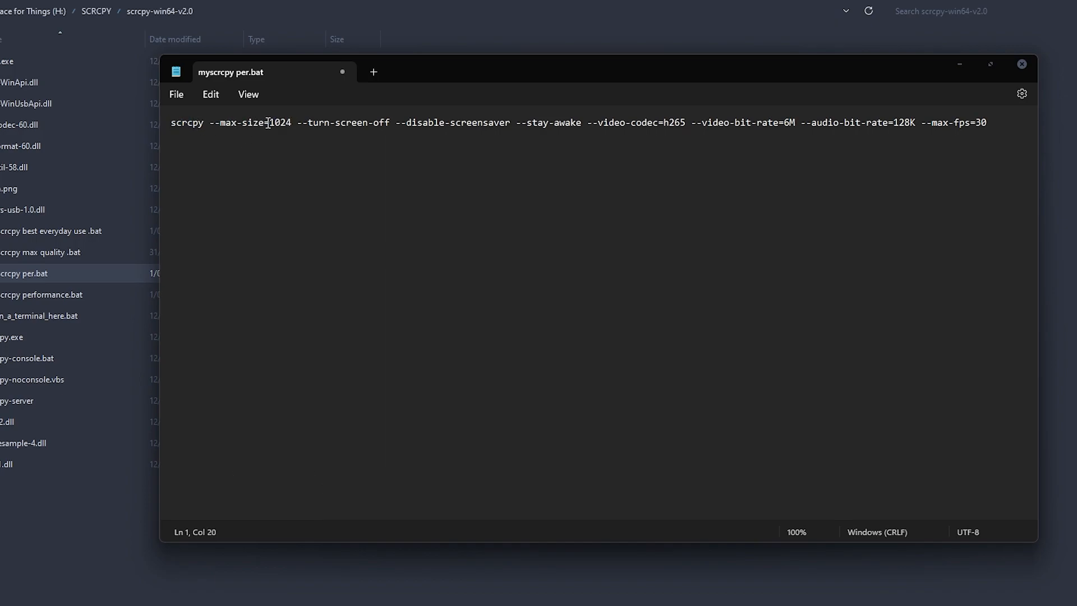
double_click(276, 122)
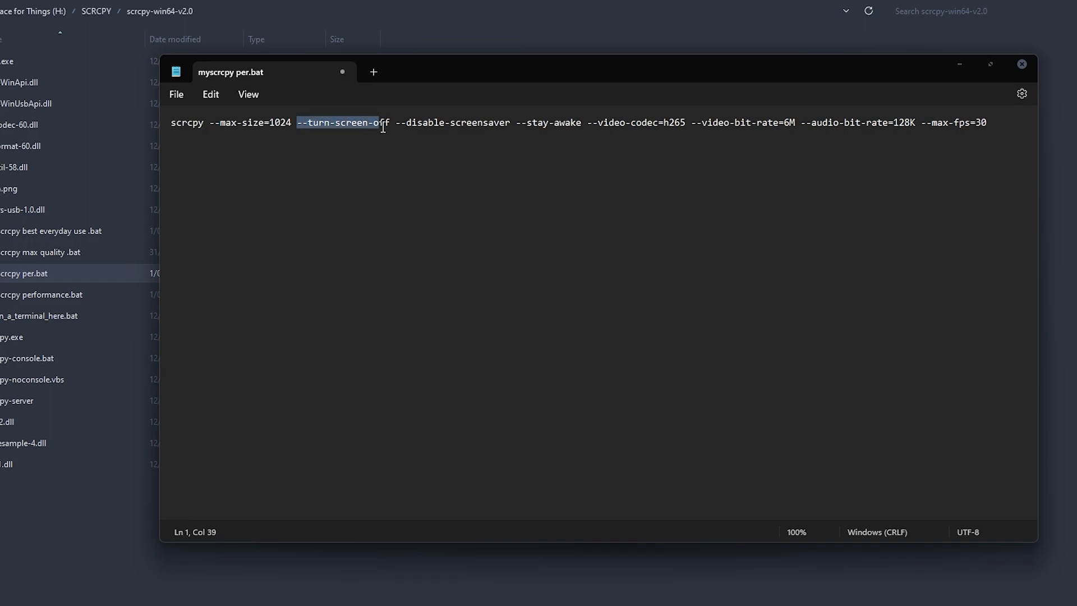
left_click_drag(383, 122, 580, 122)
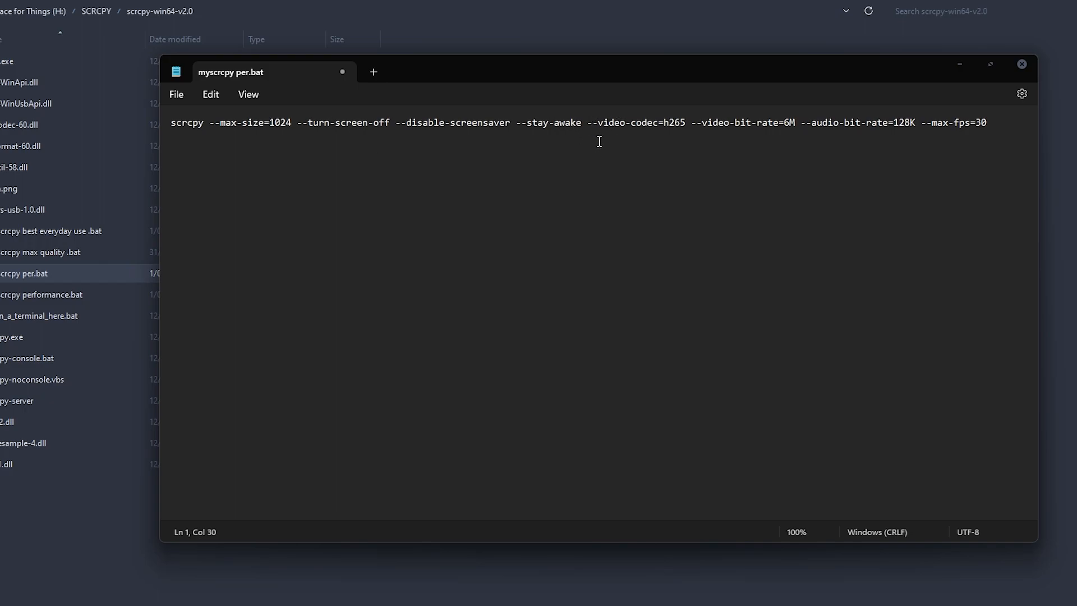
left_click(587, 122)
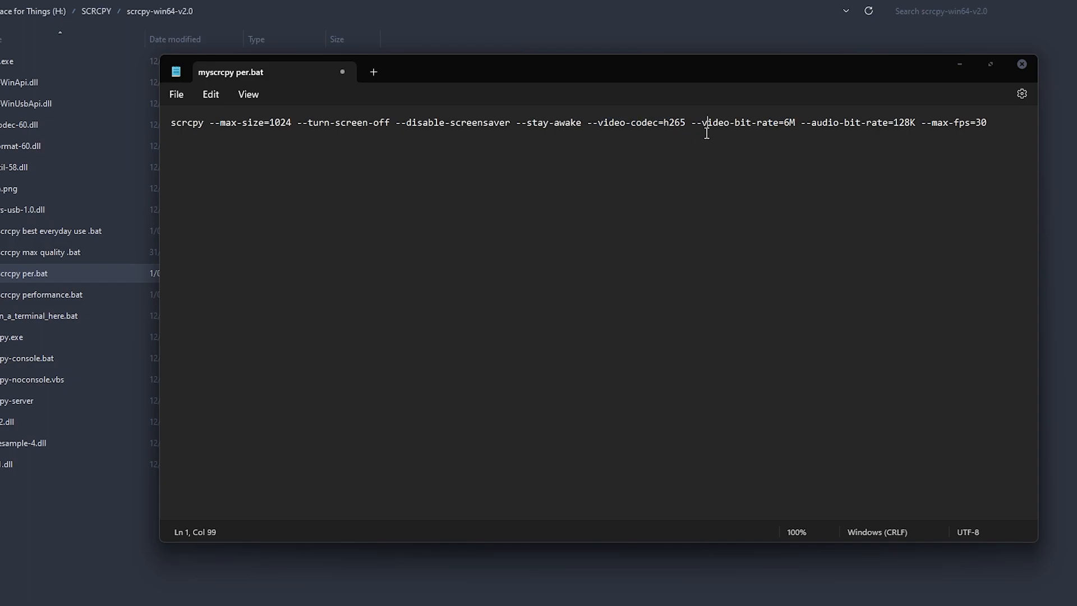
left_click_drag(692, 122, 849, 128)
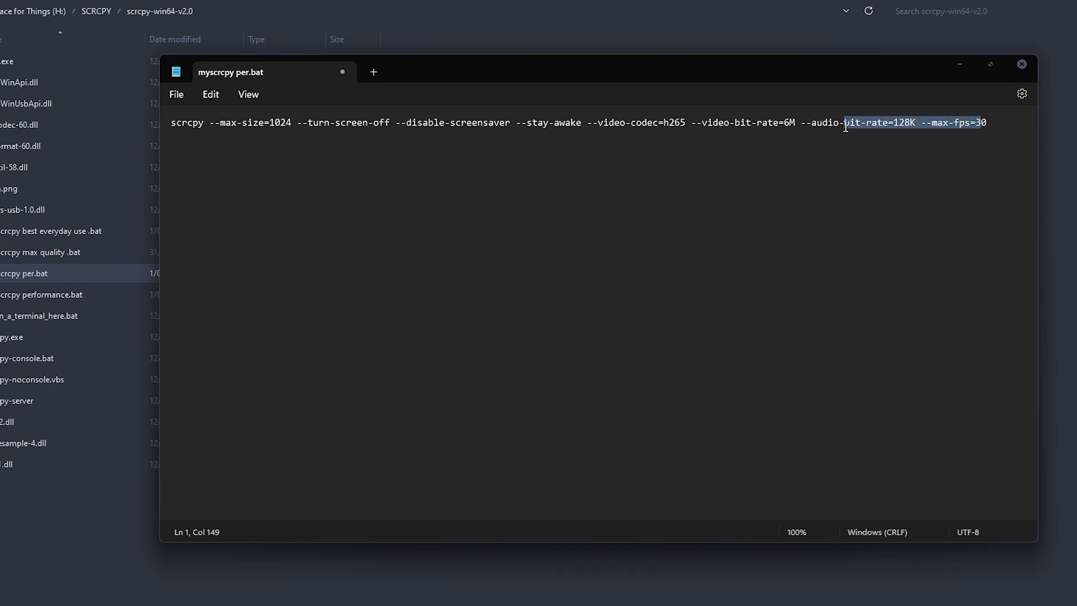
left_click(770, 122)
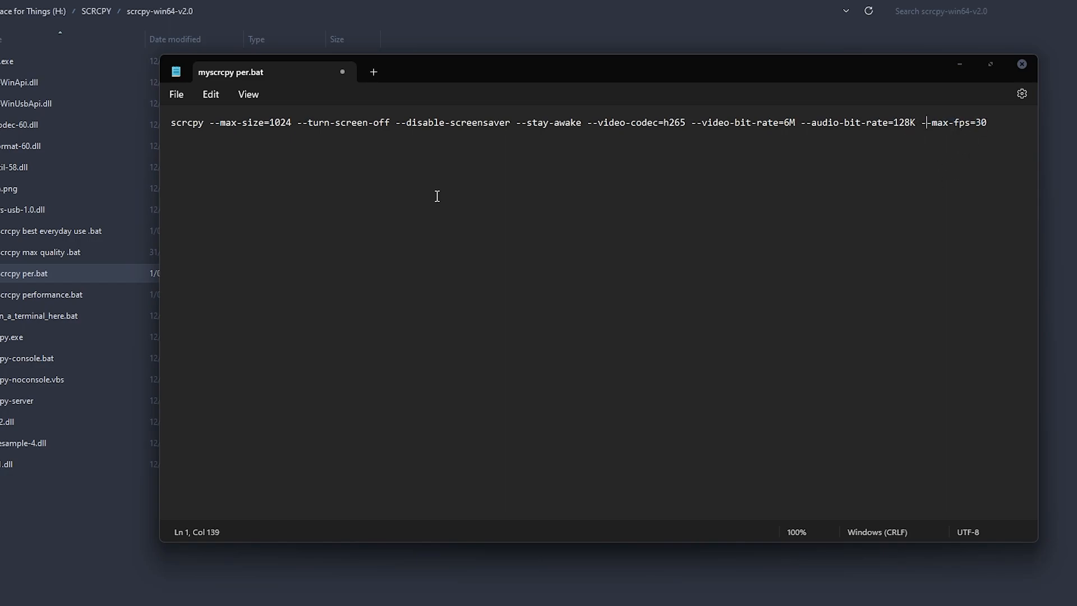
left_click(176, 94)
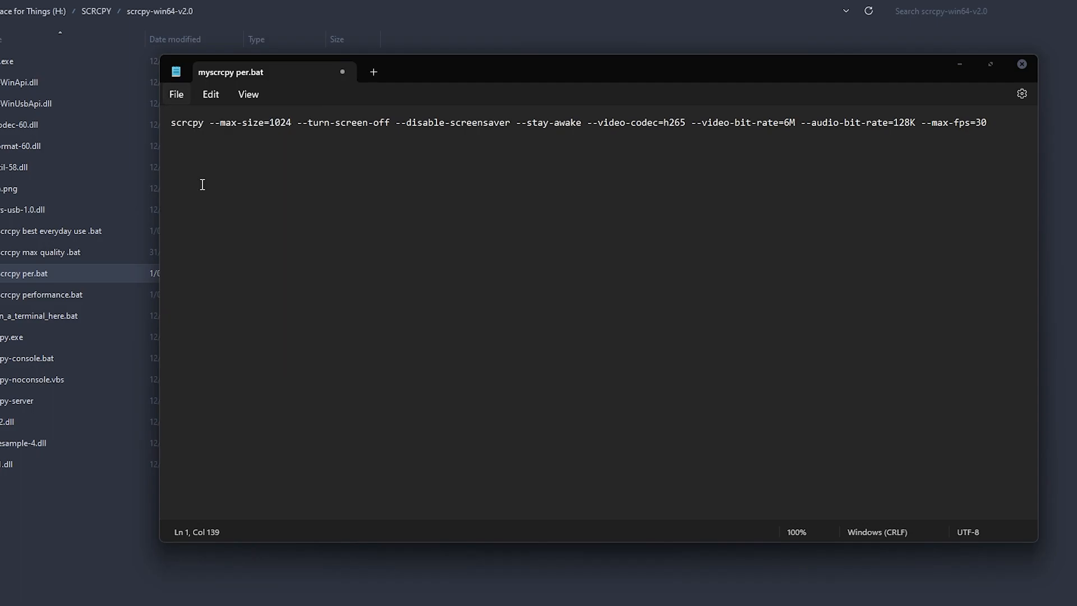
left_click(1021, 64)
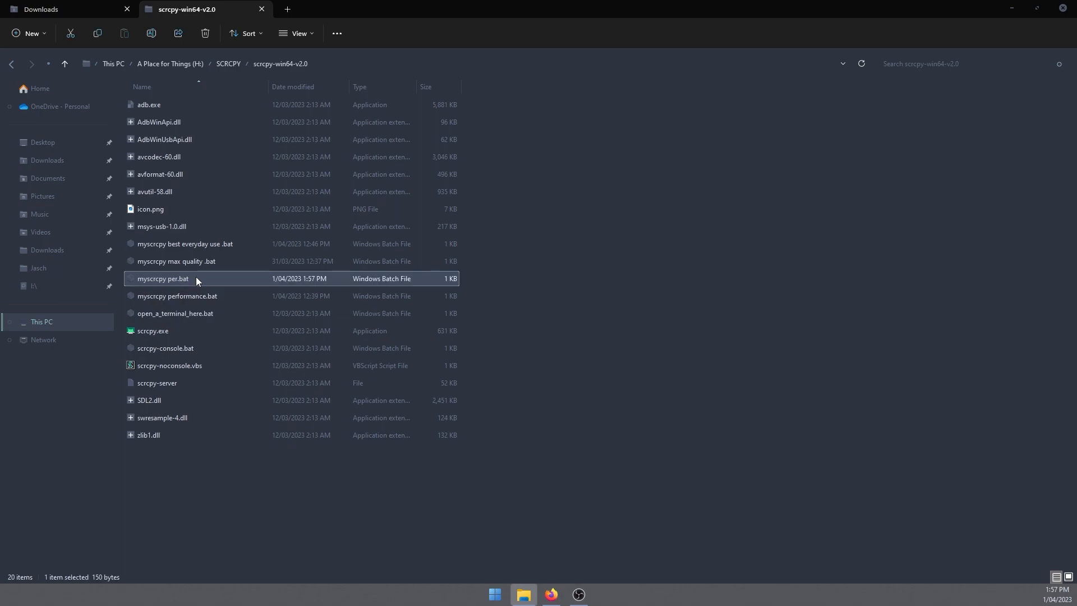
Launch myscrcpy per.bat, centre the Samsung SM-M317F mirror window, then close it
double_click(163, 278)
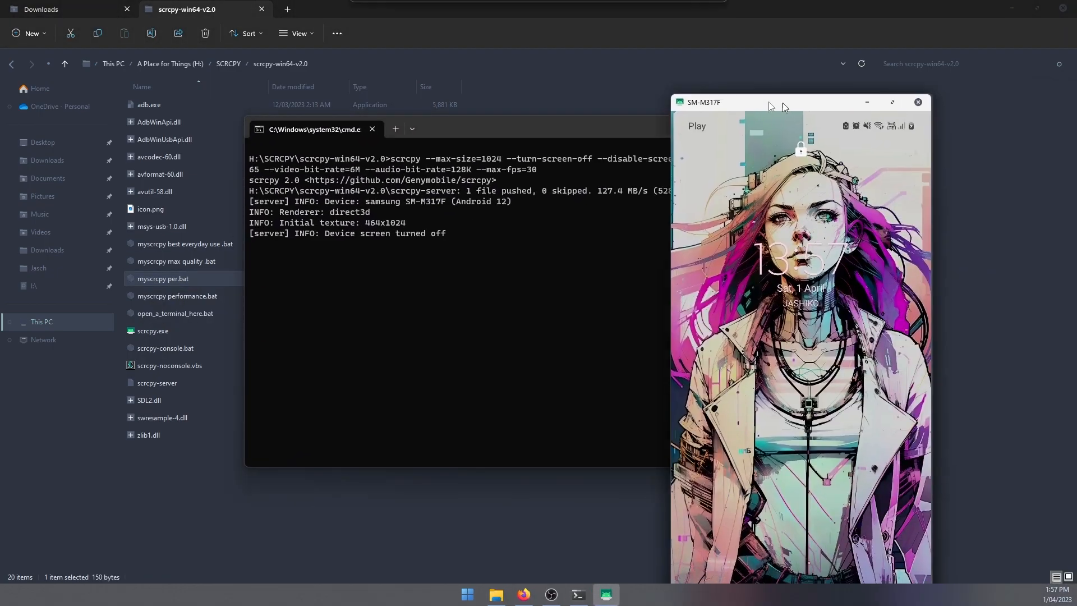
left_click_drag(800, 101, 648, 54)
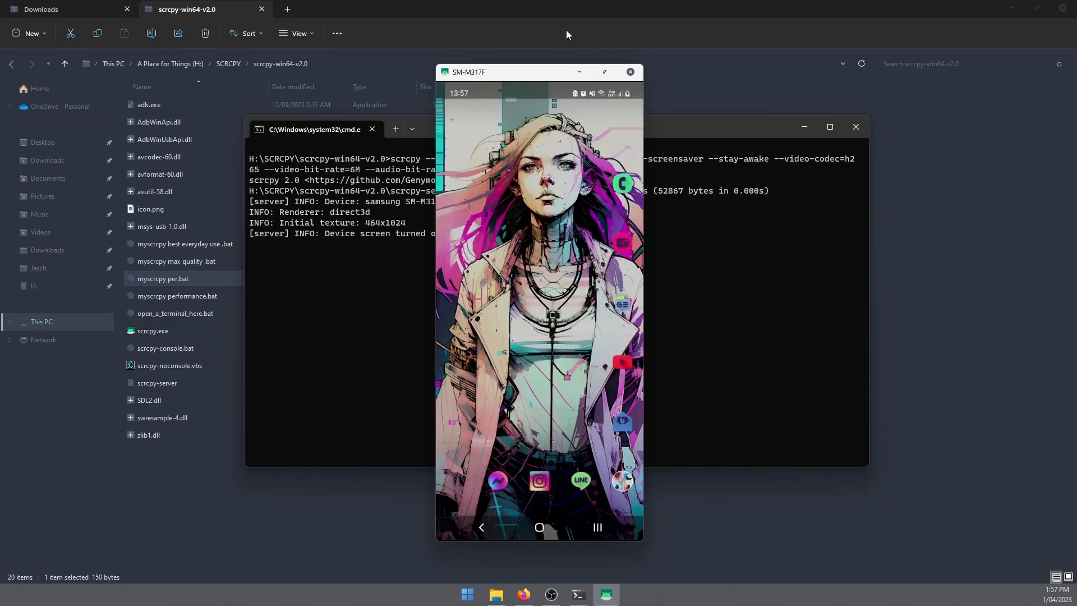
mouse_move(523, 166)
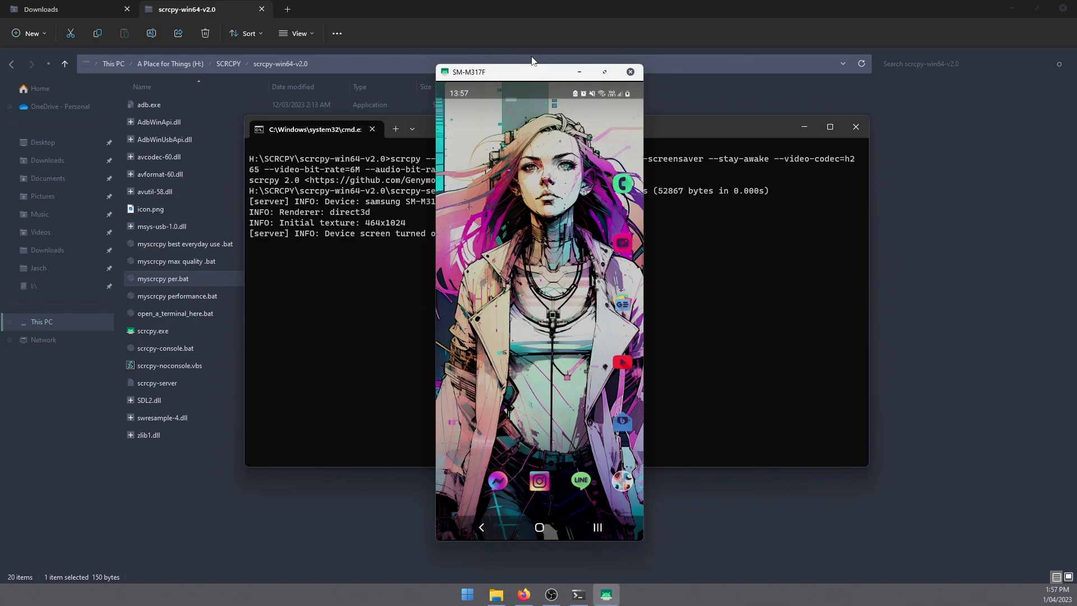
left_click(628, 71)
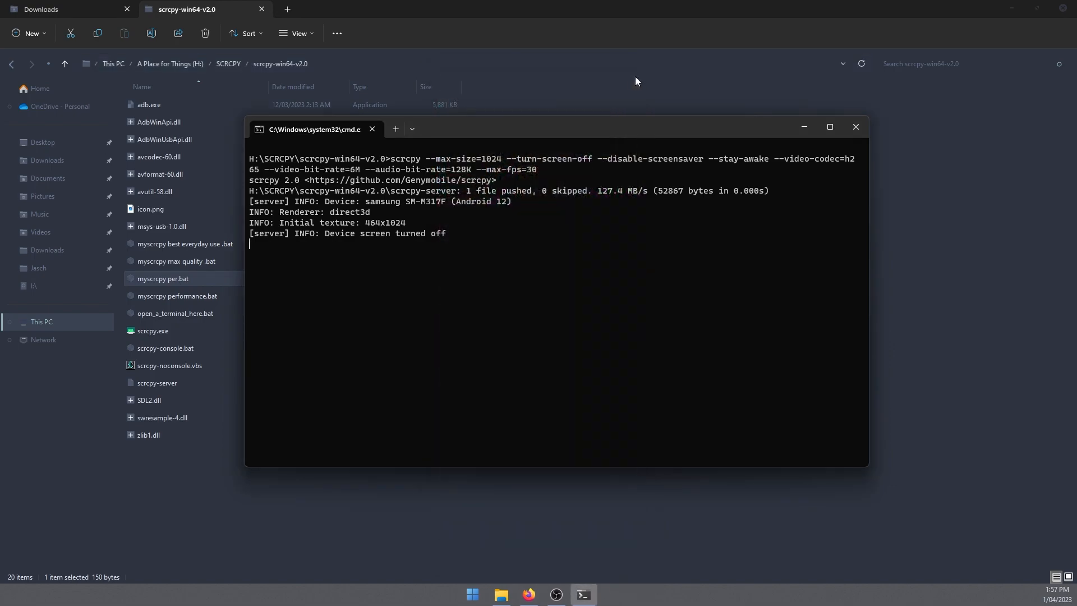